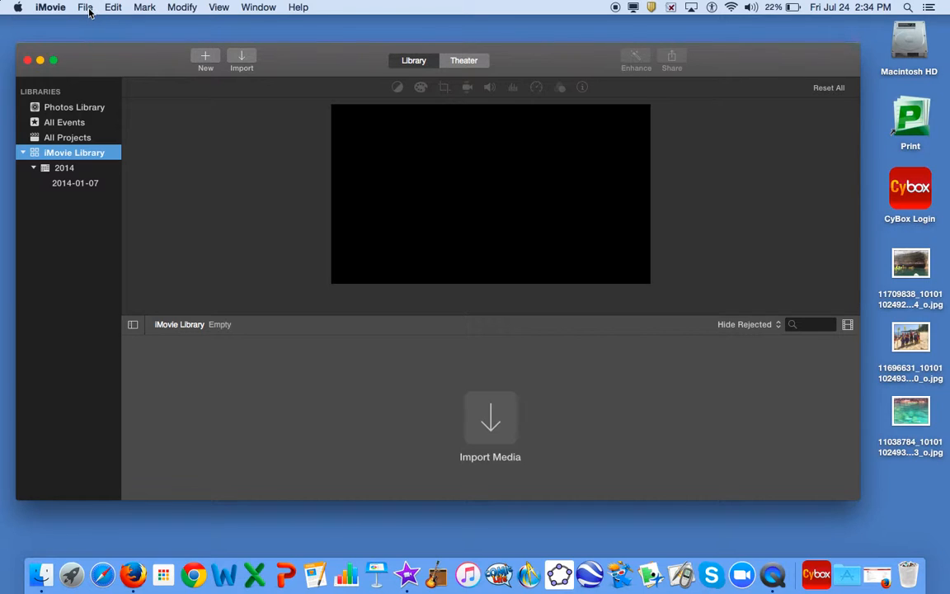
Create and save a new iMovie library named 'Last Name Library'.
{"action": "left_click", "coordinate": [81, 9]}
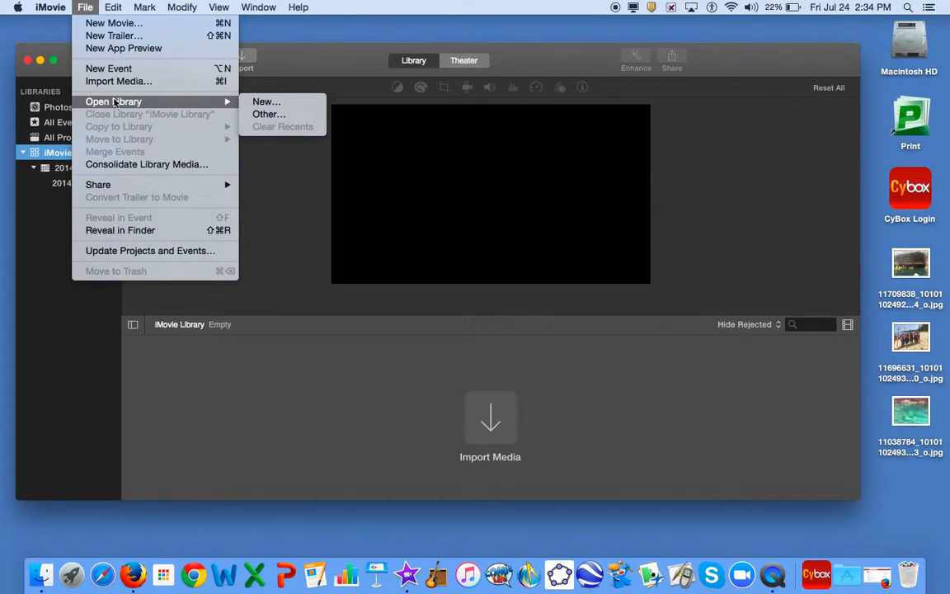
{"action": "left_click", "coordinate": [267, 101]}
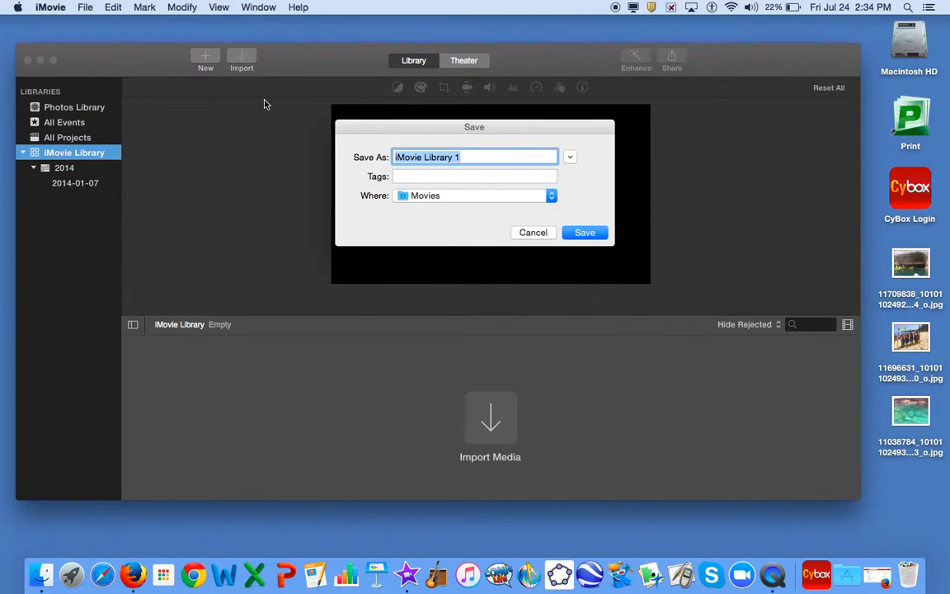
{"action": "type", "text": "Last Name Lib"}
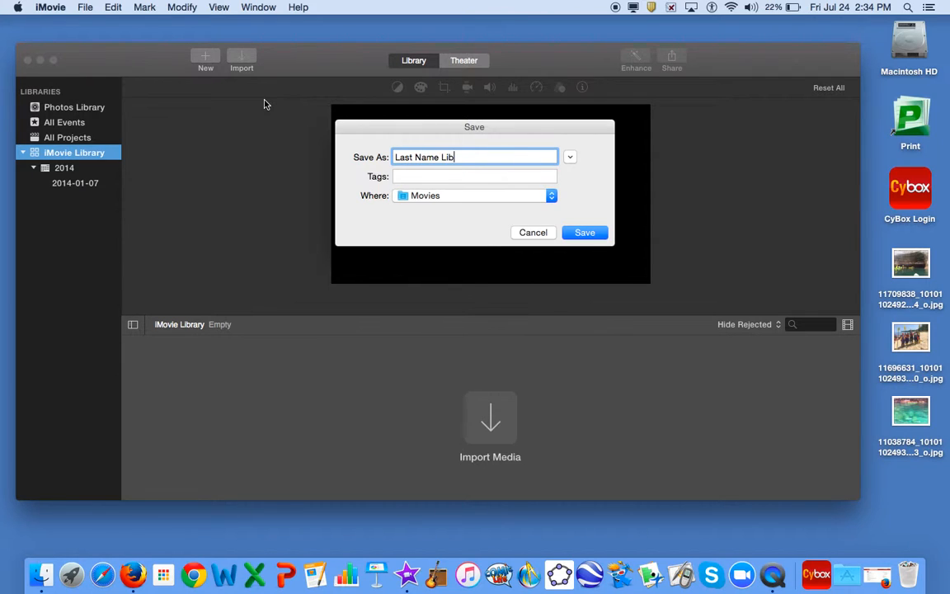
{"action": "type", "text": "rary"}
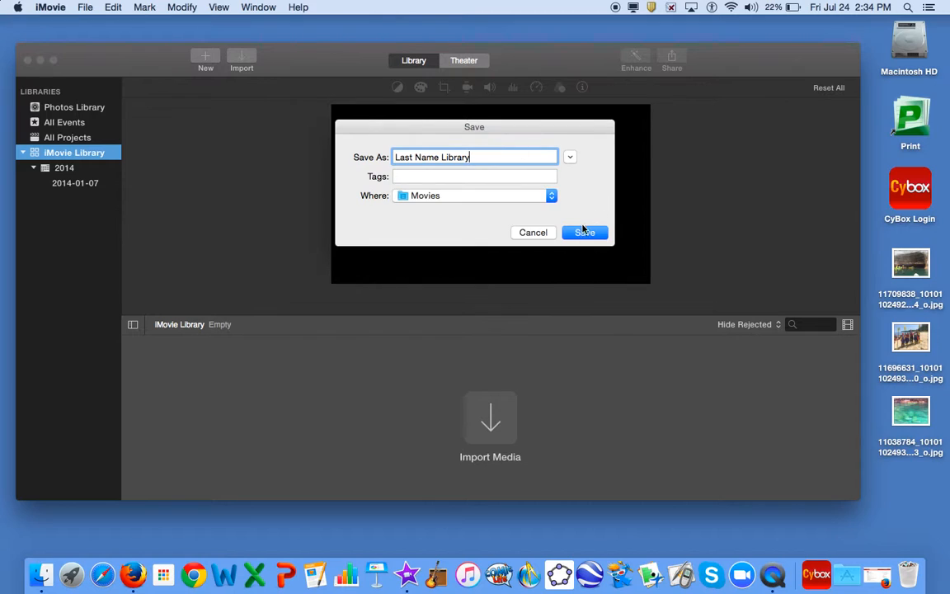
{"action": "left_click", "coordinate": [584, 232]}
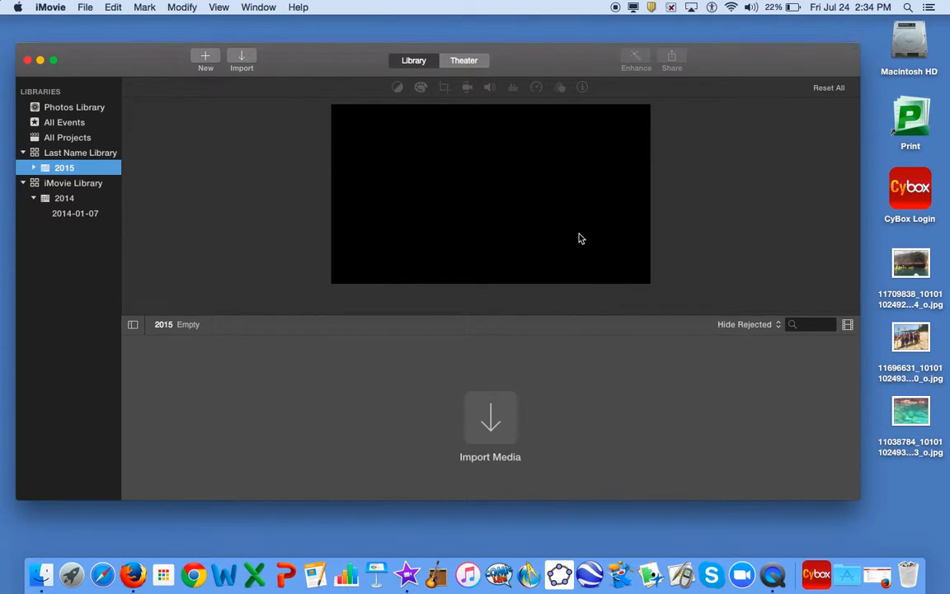
{"action": "mouse_move", "coordinate": [116, 52]}
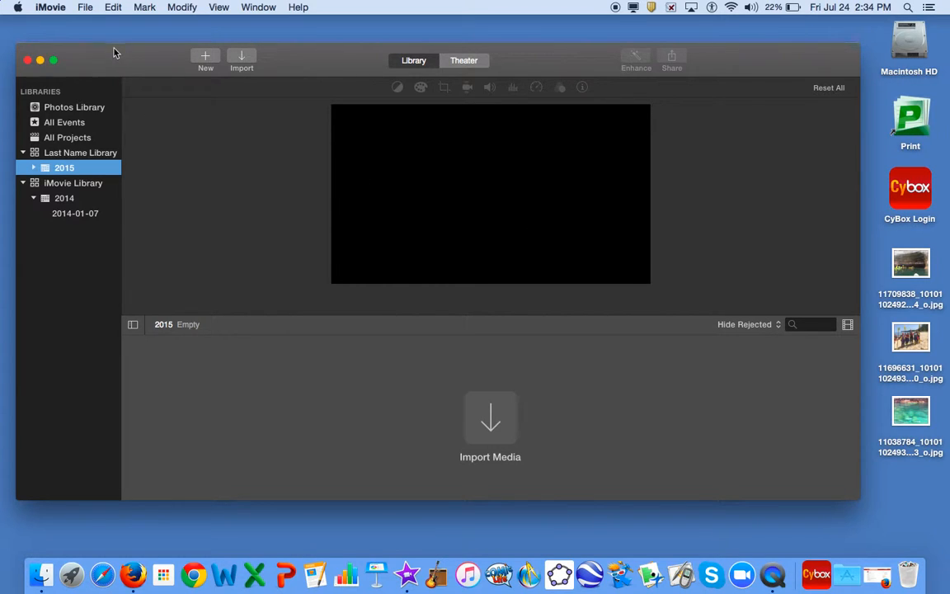
Add a new event to the library and rename it 'Last Name Event'.
{"action": "left_click", "coordinate": [85, 8]}
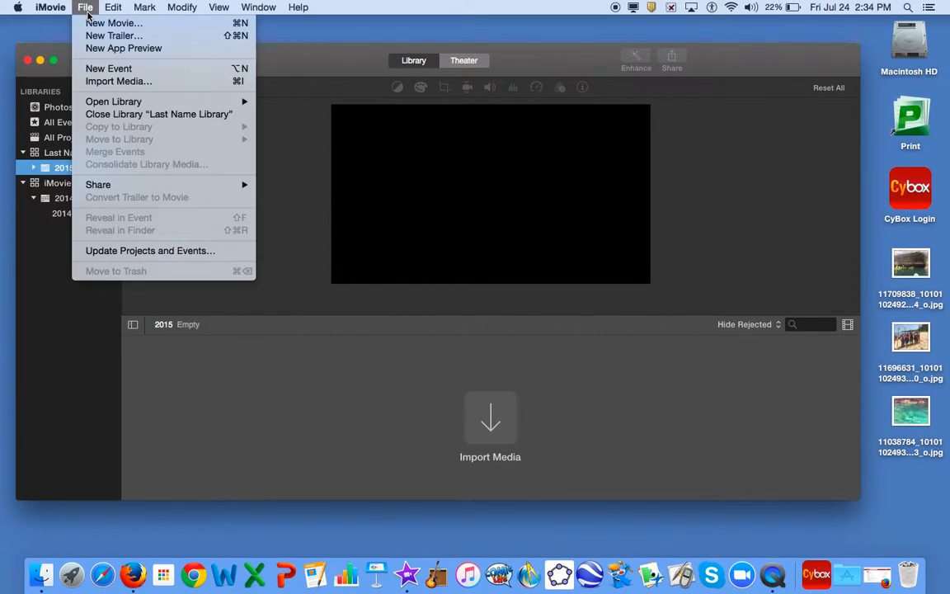
{"action": "mouse_move", "coordinate": [108, 69]}
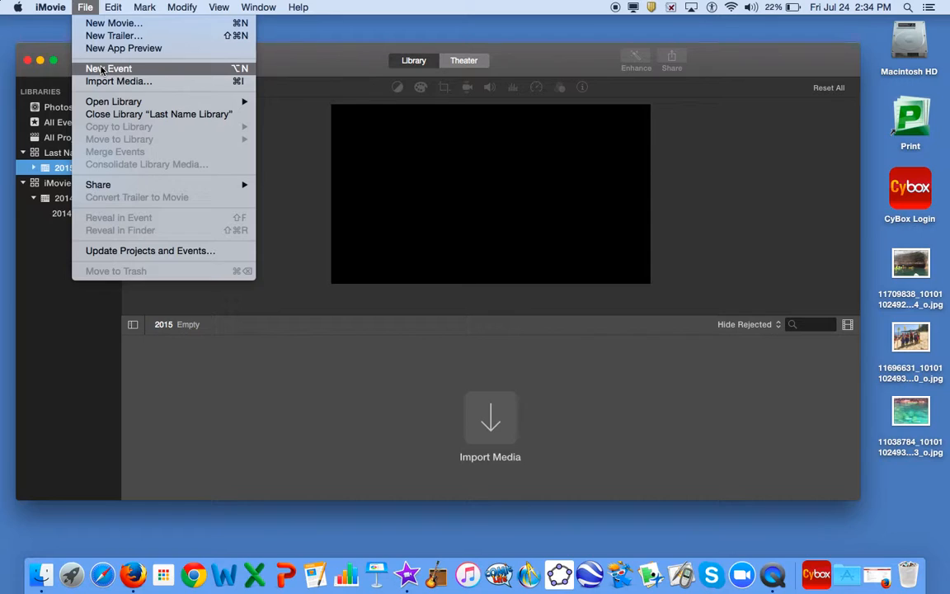
{"action": "left_click", "coordinate": [103, 68]}
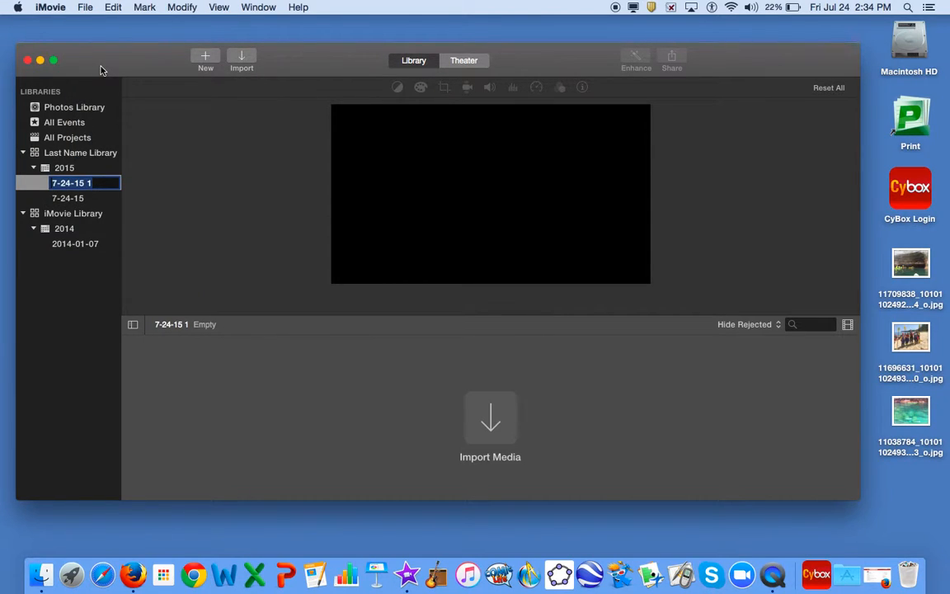
{"action": "type", "text": "Last N...Event"}
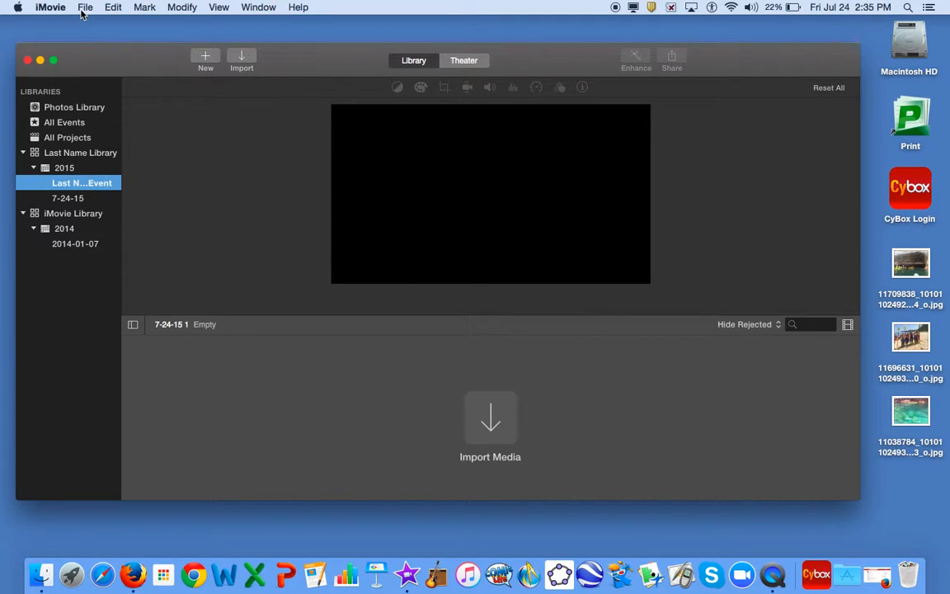
Create a No Theme movie named 'Last Name Movie' in Last Name Event.
{"action": "left_click", "coordinate": [87, 8]}
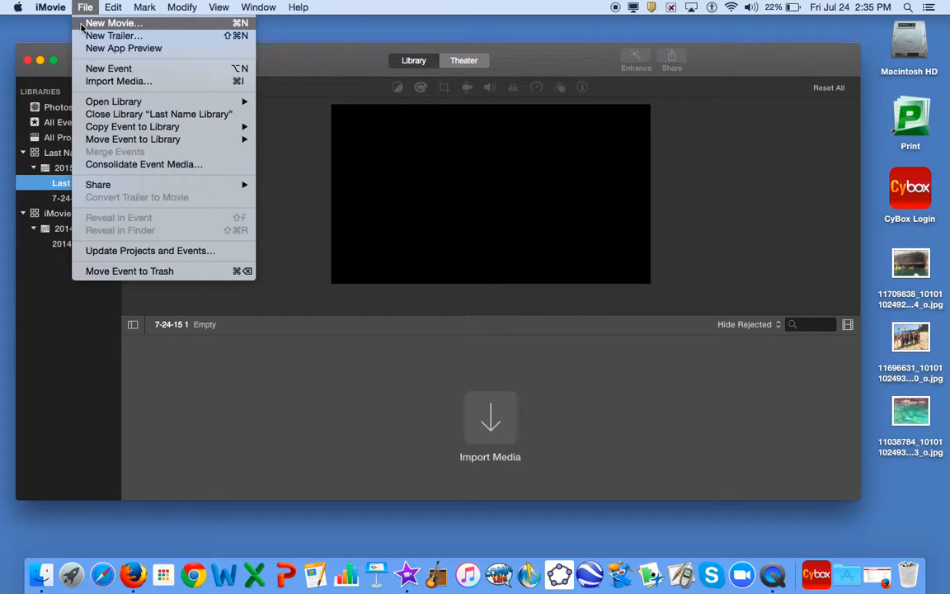
{"action": "left_click", "coordinate": [122, 23]}
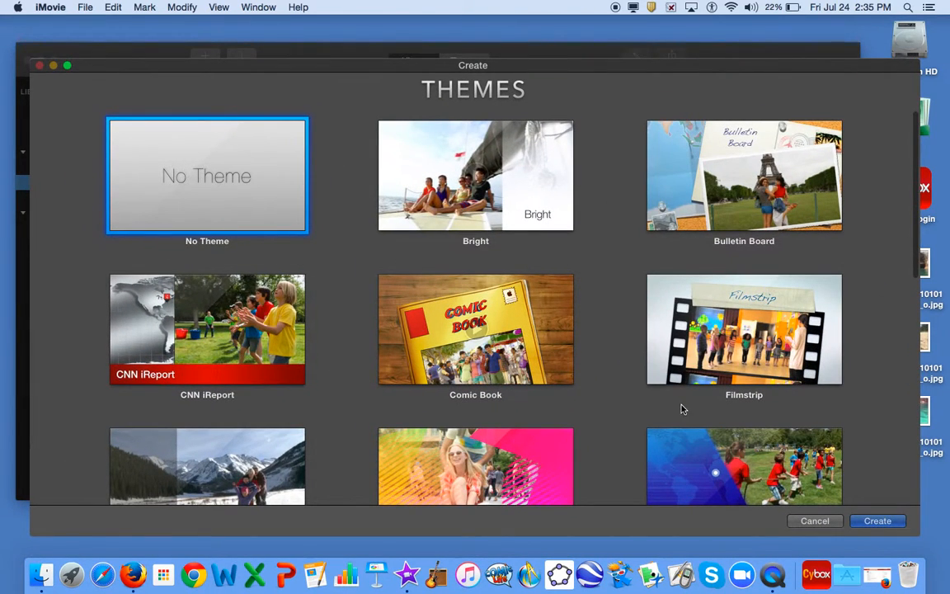
{"action": "left_click", "coordinate": [877, 521]}
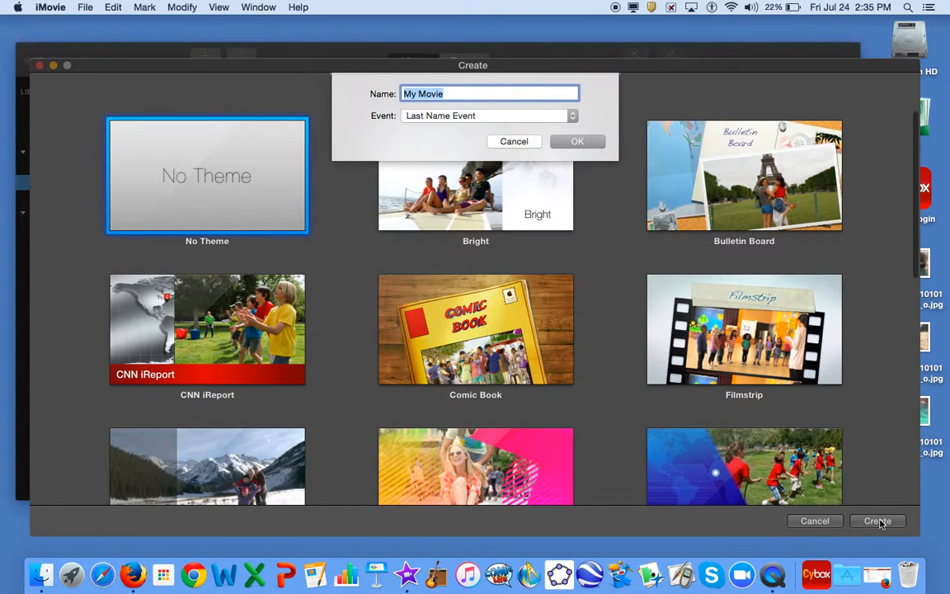
{"action": "type", "text": "Last"}
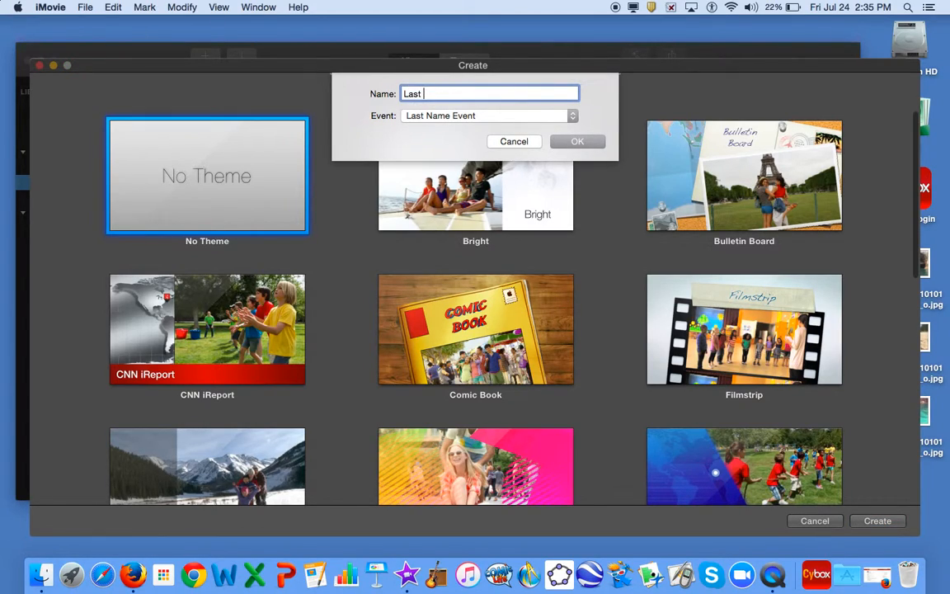
{"action": "type", "text": "Name Movie"}
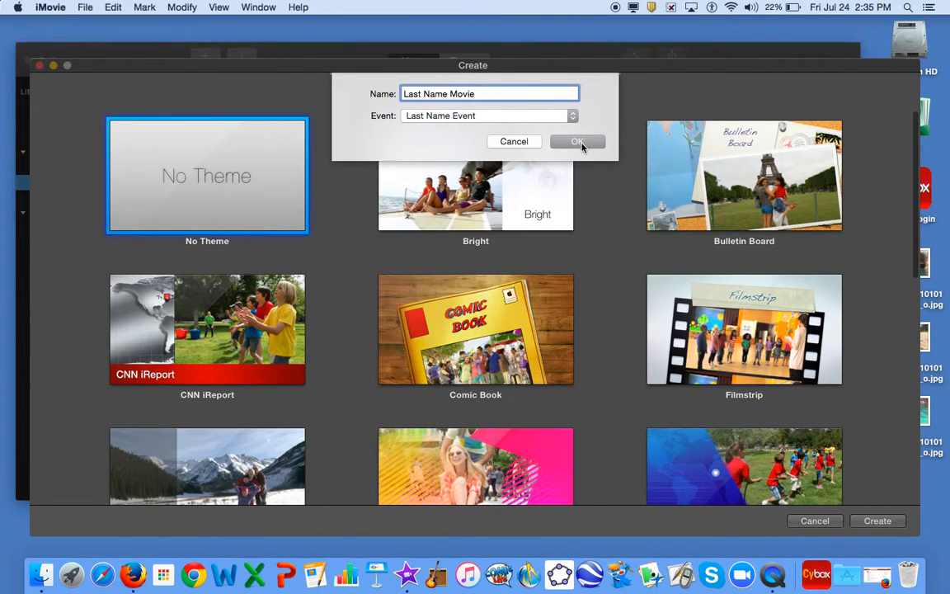
{"action": "left_click", "coordinate": [577, 141]}
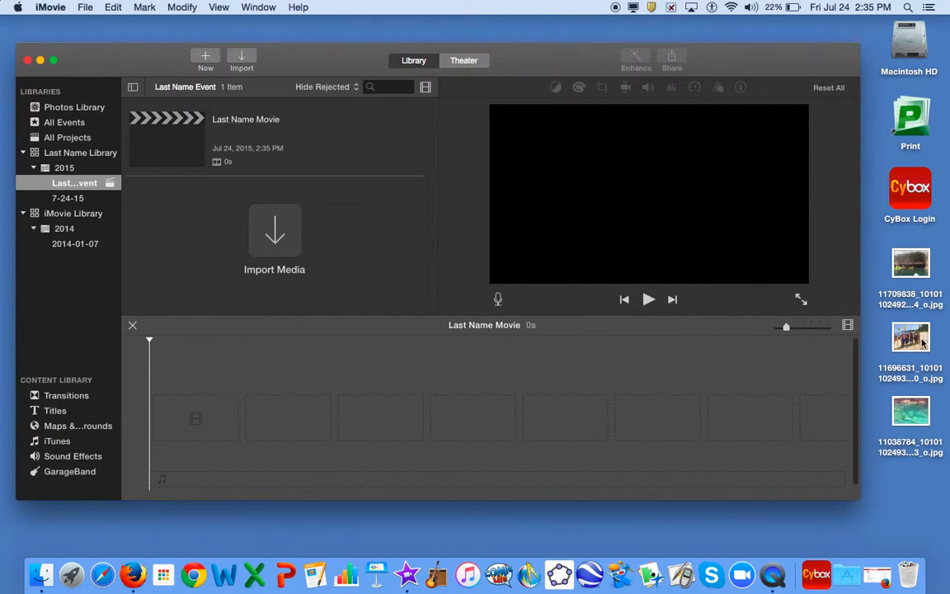
Drag the three beach and water photos into the timeline for a 12-second movie.
{"action": "left_click_drag", "start_coordinate": [910, 336], "coordinate": [330, 437]}
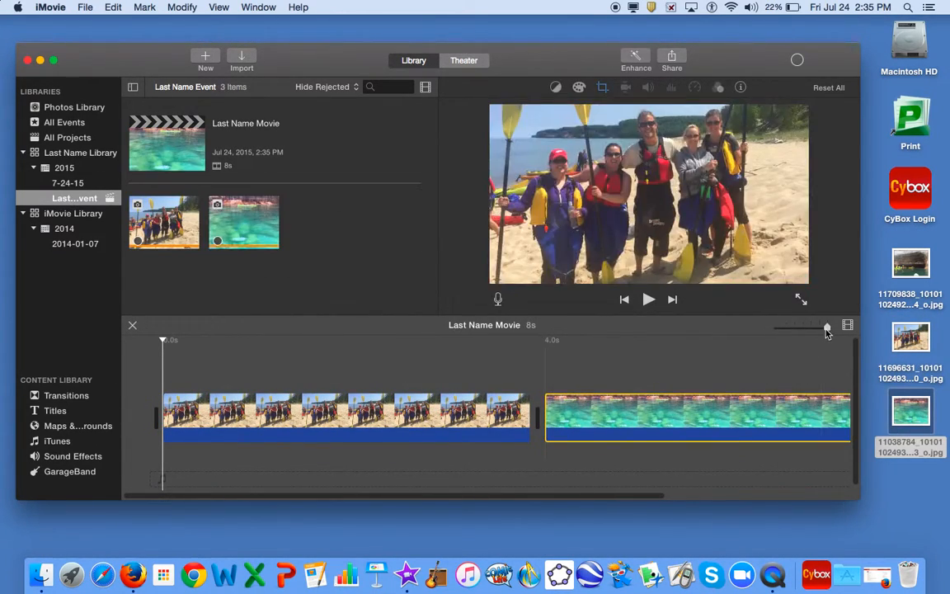
{"action": "left_click_drag", "start_coordinate": [827, 325], "coordinate": [810, 325]}
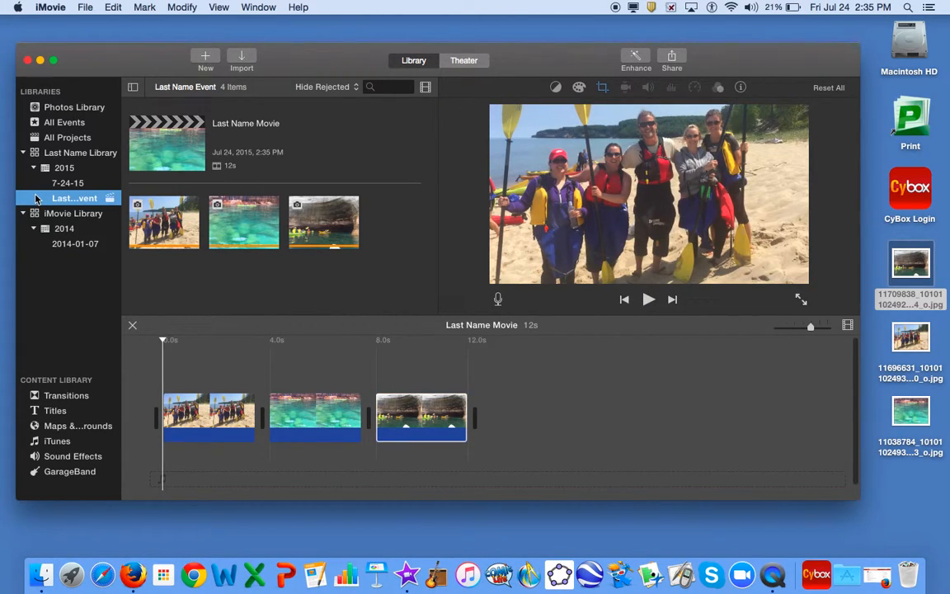
Run Consolidate Event Media on Last Name Event and dismiss the no-media notice.
{"action": "left_click", "coordinate": [83, 8]}
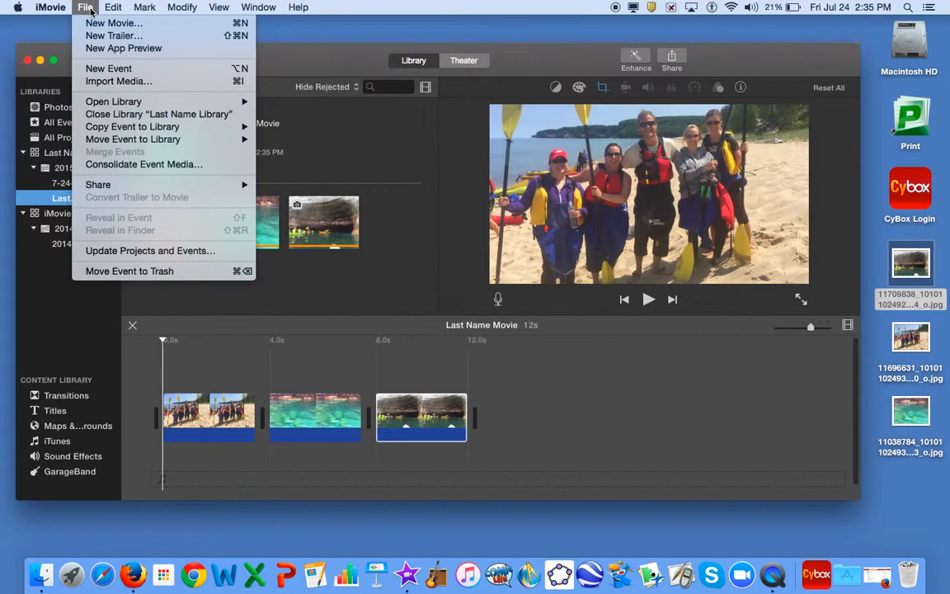
{"action": "mouse_move", "coordinate": [144, 164]}
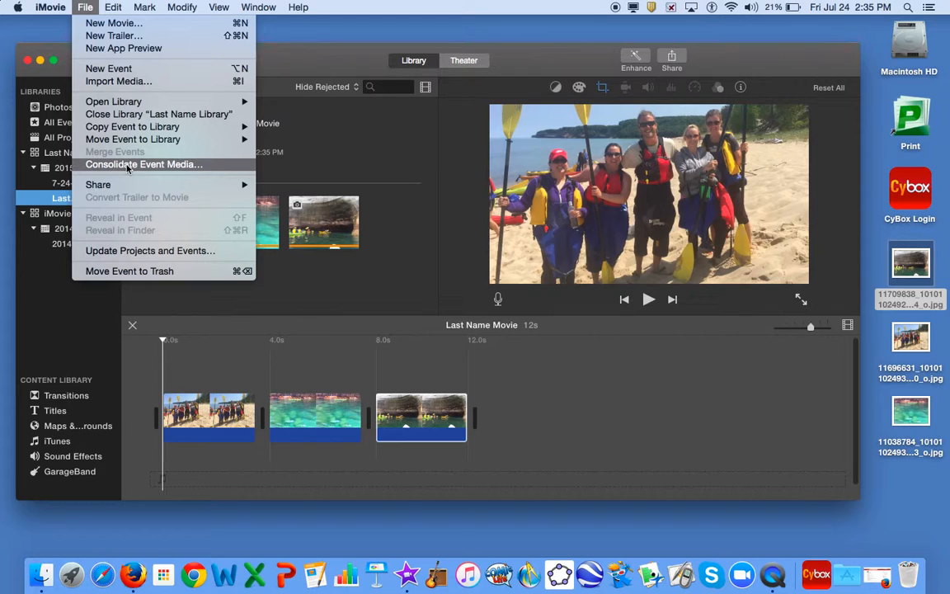
{"action": "left_click", "coordinate": [144, 164]}
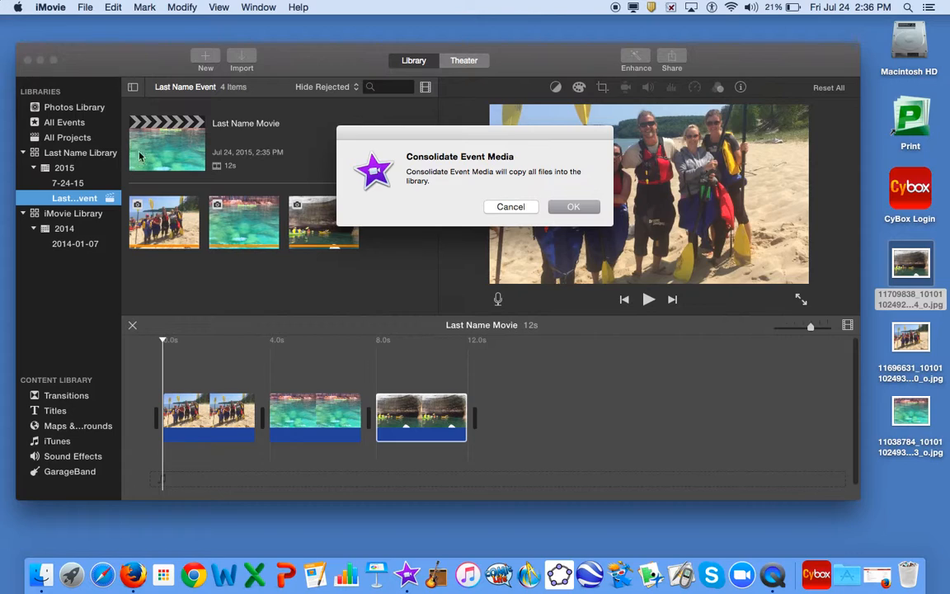
{"action": "left_click", "coordinate": [573, 207]}
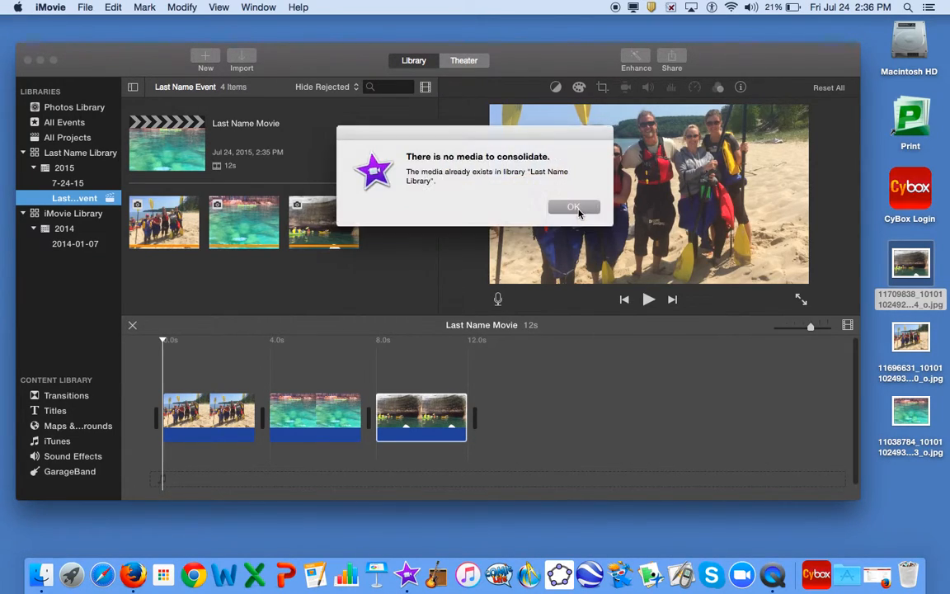
{"action": "left_click", "coordinate": [573, 206]}
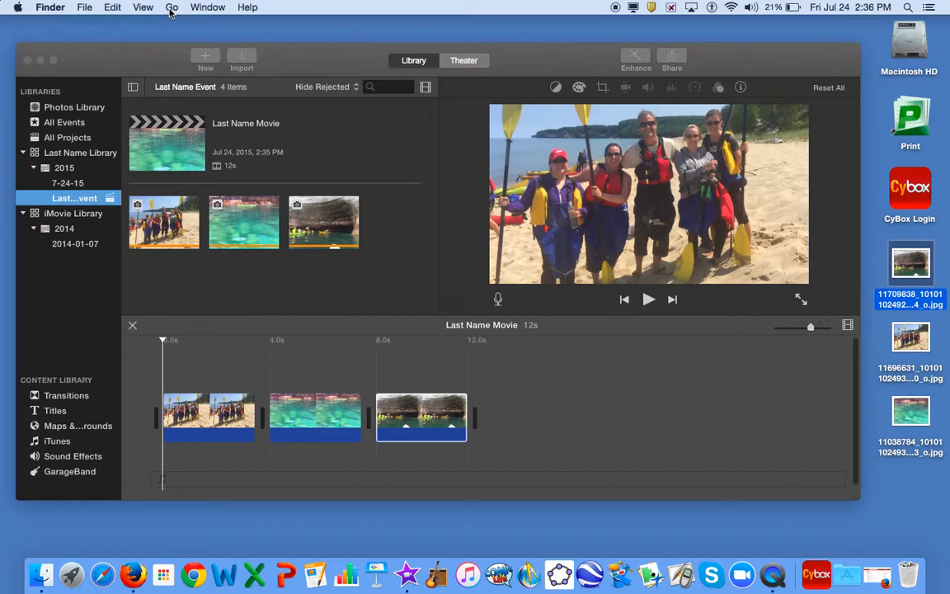
{"action": "left_click", "coordinate": [170, 7]}
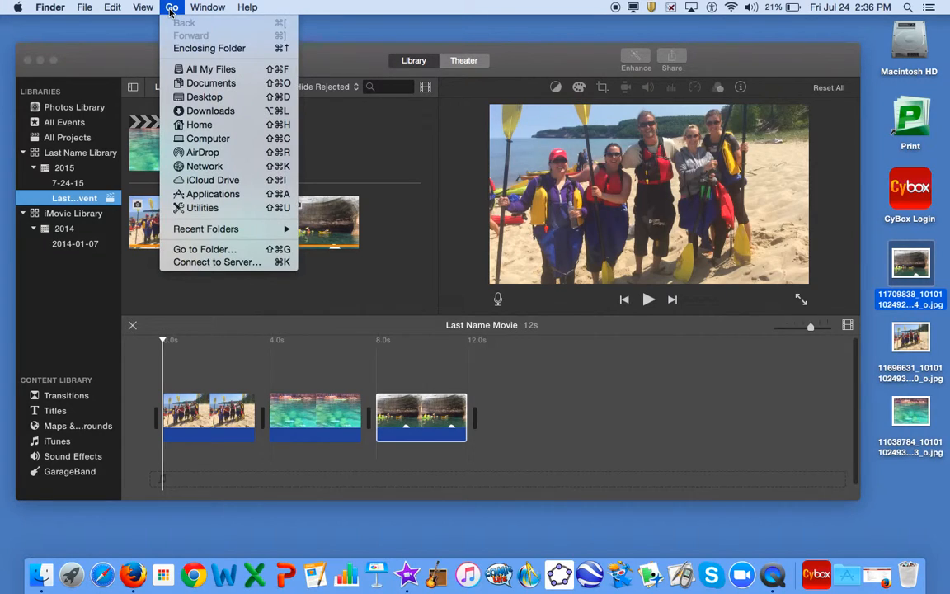
{"action": "mouse_move", "coordinate": [199, 125]}
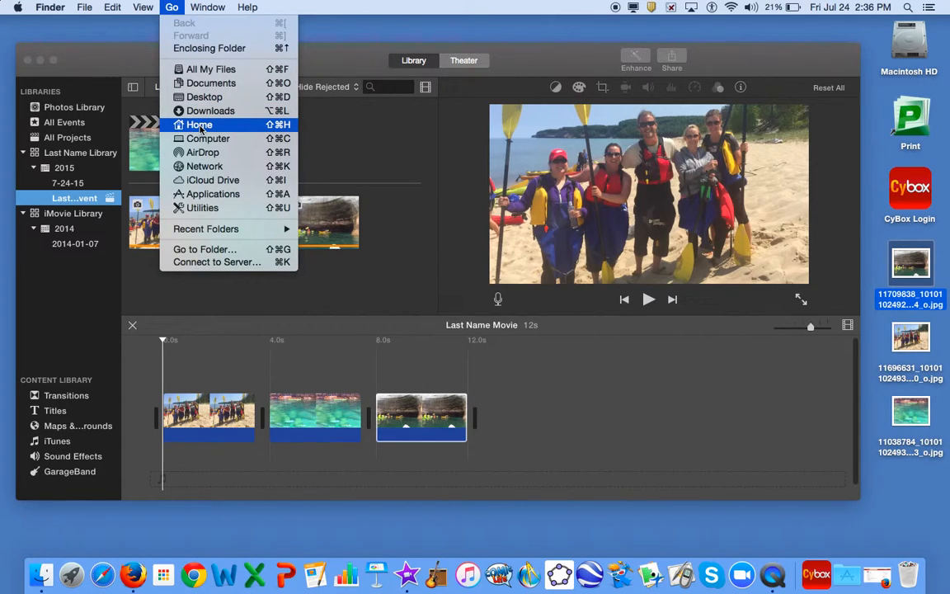
{"action": "left_click", "coordinate": [200, 125]}
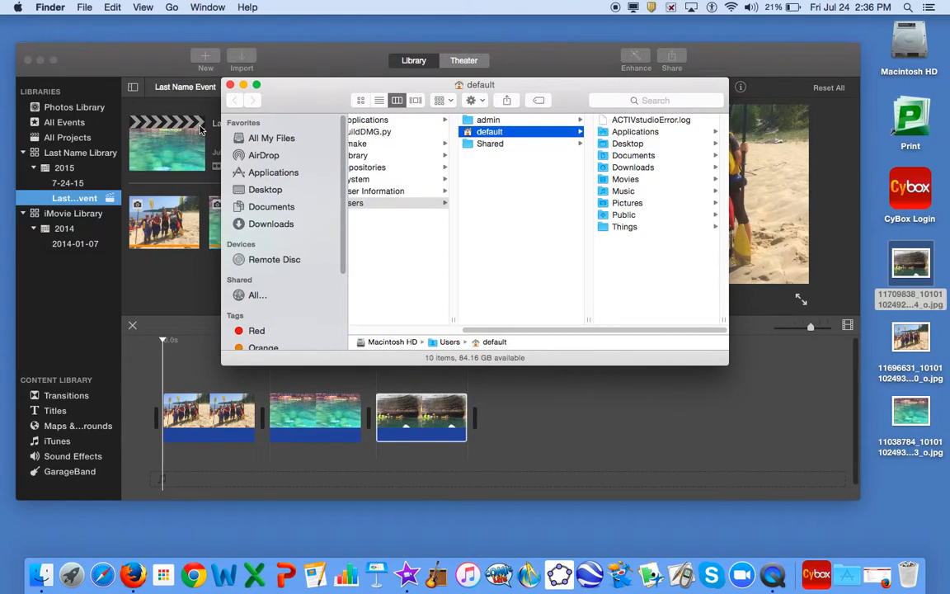
{"action": "mouse_move", "coordinate": [607, 155]}
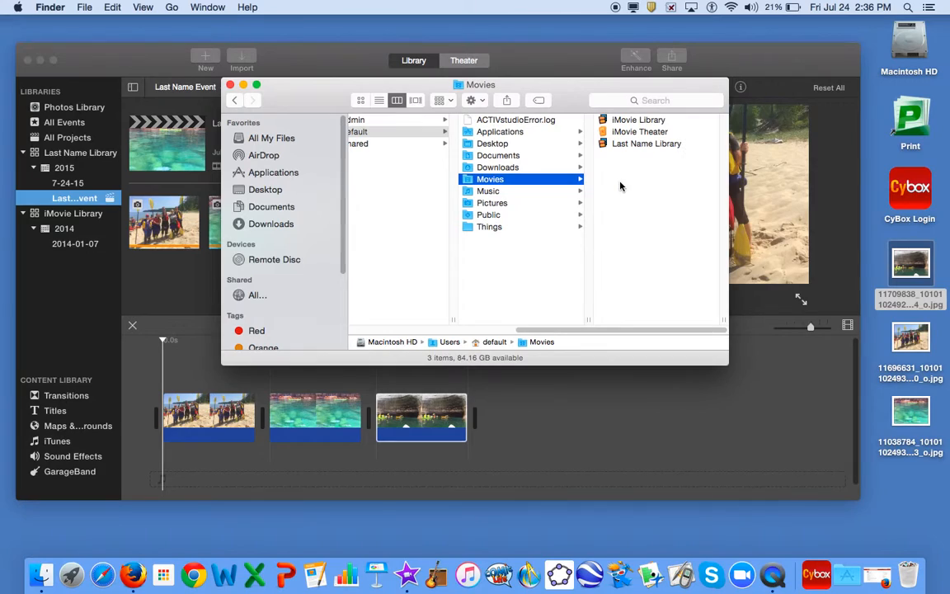
{"action": "mouse_move", "coordinate": [639, 144]}
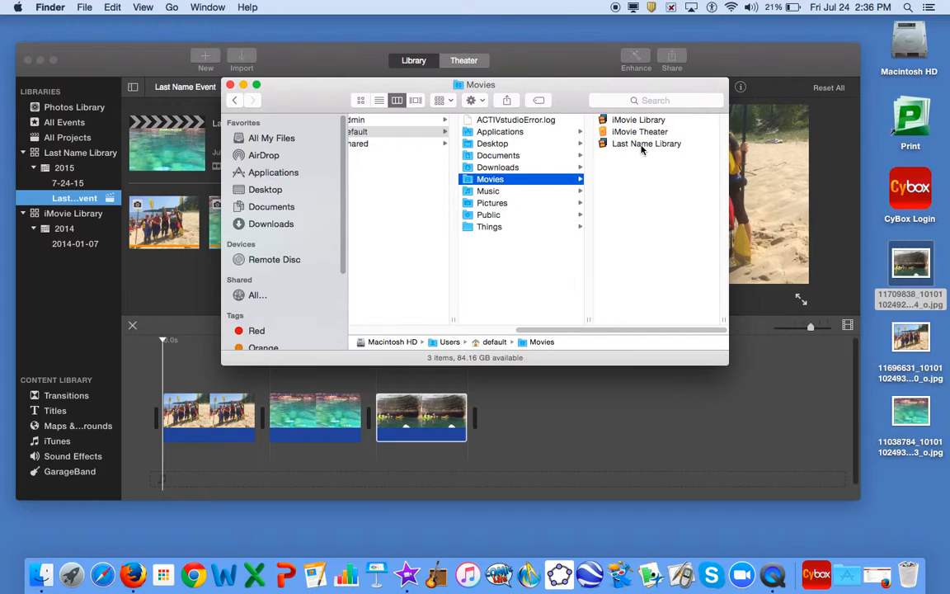
{"action": "left_click", "coordinate": [645, 143]}
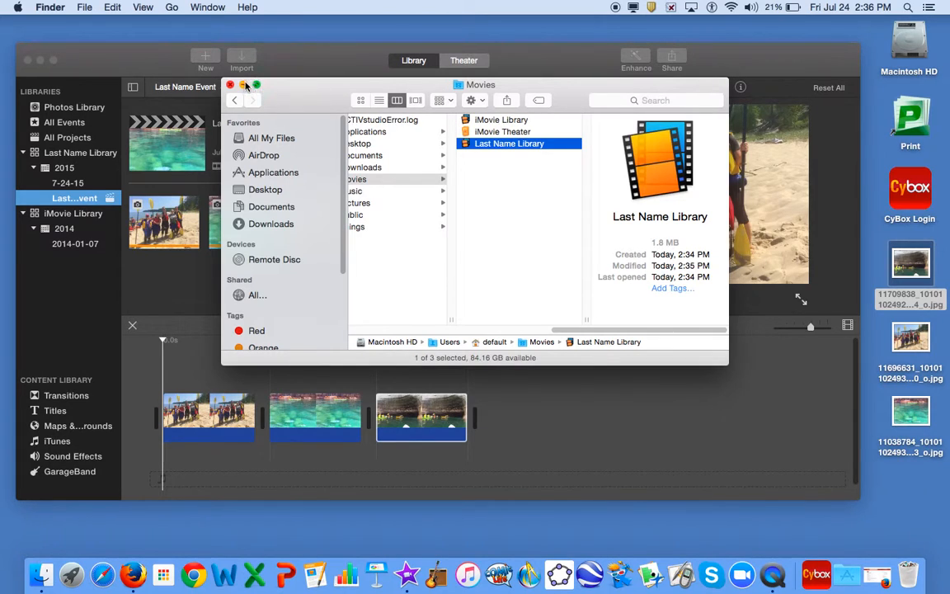
{"action": "left_click", "coordinate": [230, 85]}
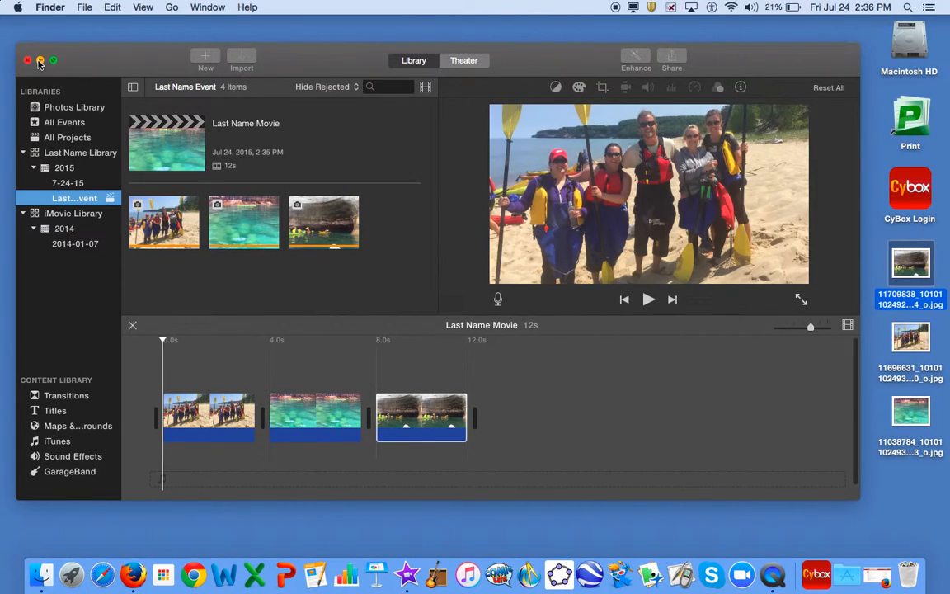
Minimize iMovie and bring up the desktop context menu for Last Name Library.
{"action": "left_click", "coordinate": [33, 53]}
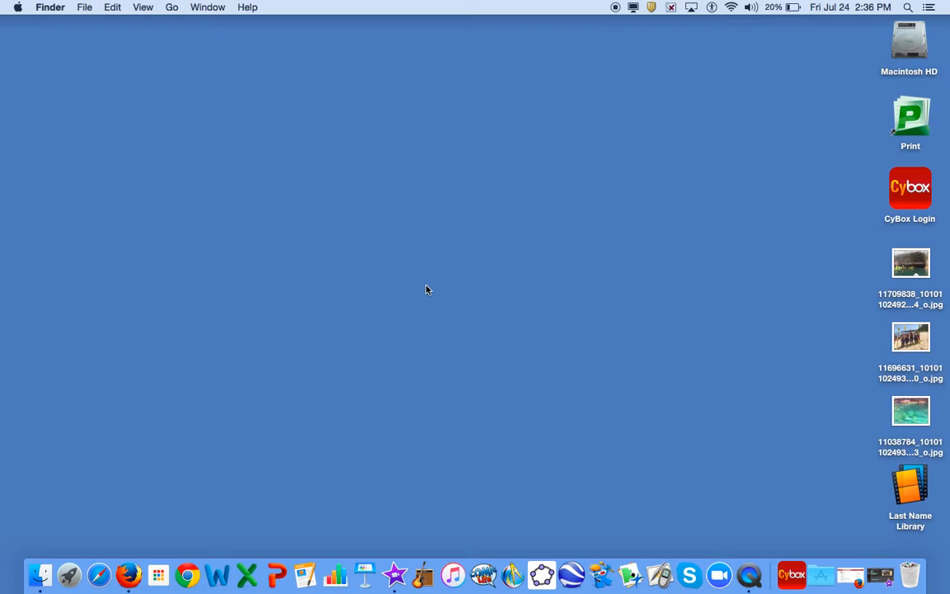
{"action": "mouse_move", "coordinate": [910, 493]}
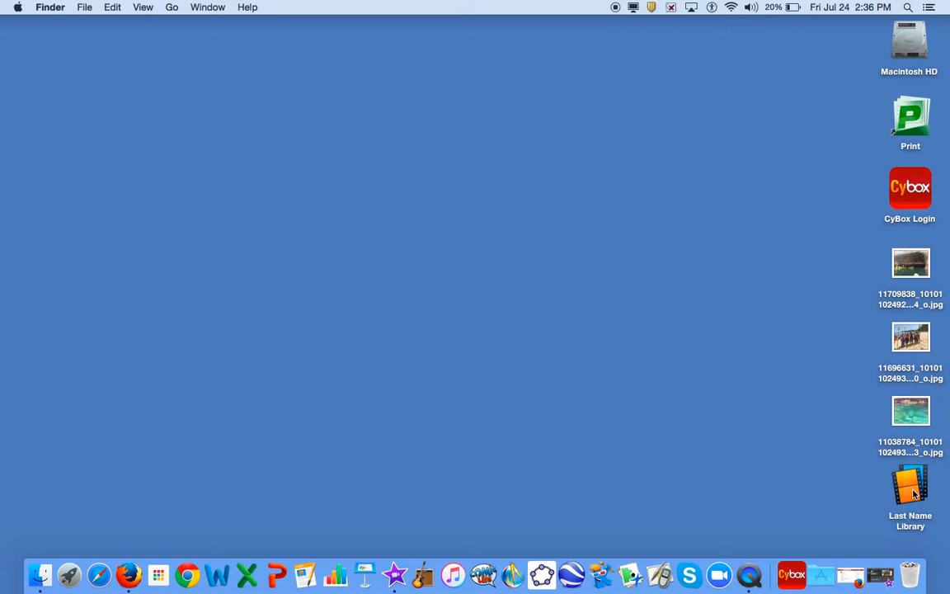
{"action": "right_click", "coordinate": [910, 485]}
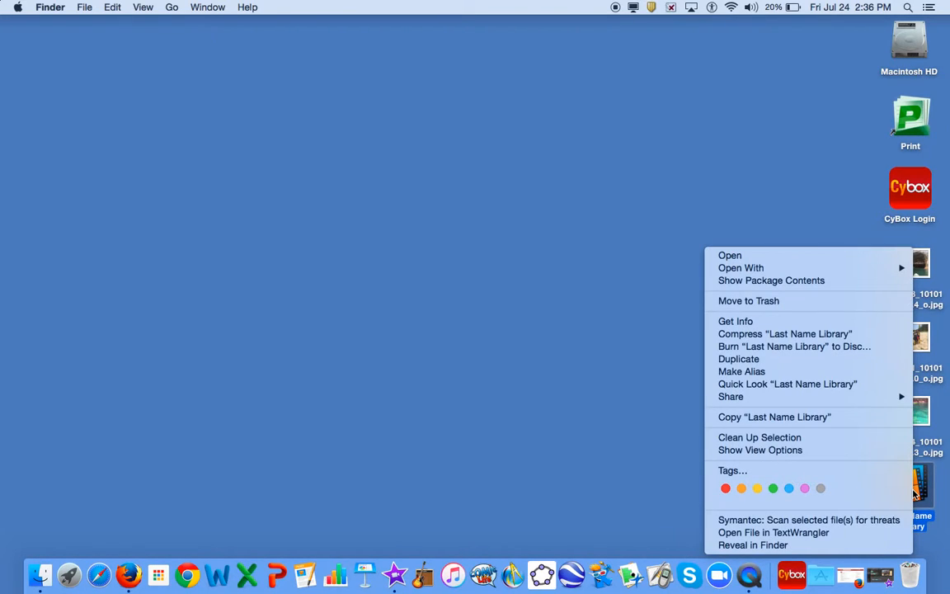
{"action": "mouse_move", "coordinate": [826, 334]}
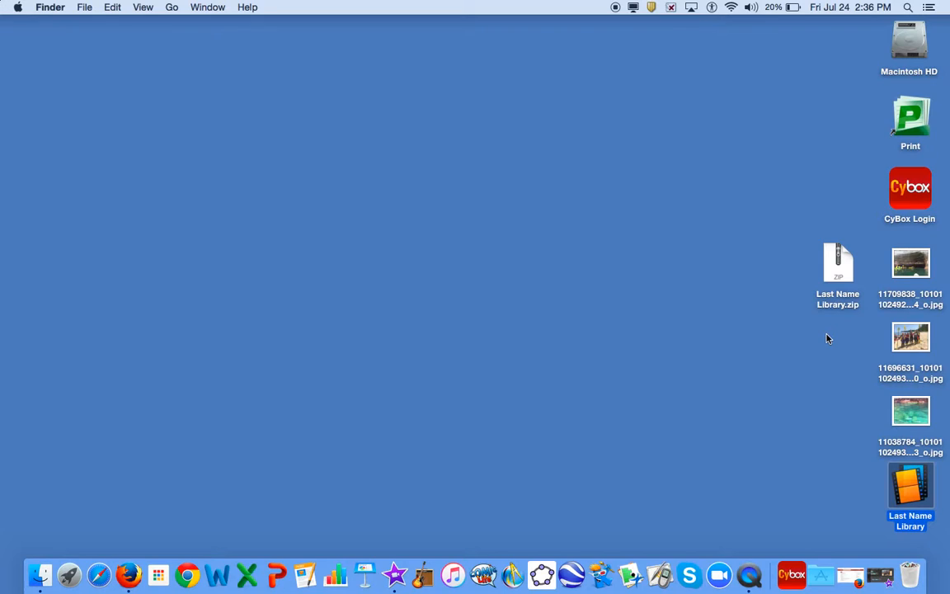
{"action": "mouse_move", "coordinate": [805, 302]}
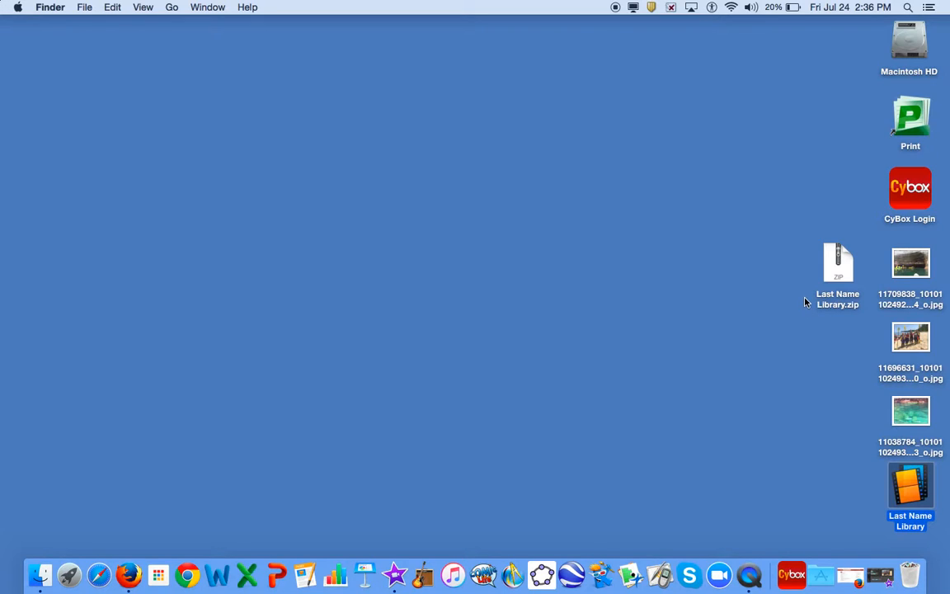